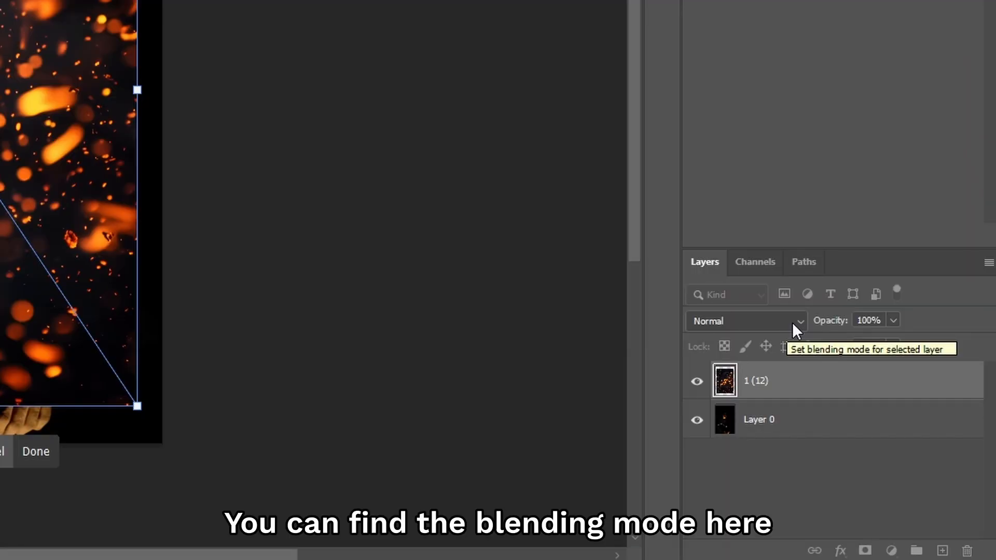
Set the sparks layer's blending mode to Screen after previewing other modes.
click(743, 320)
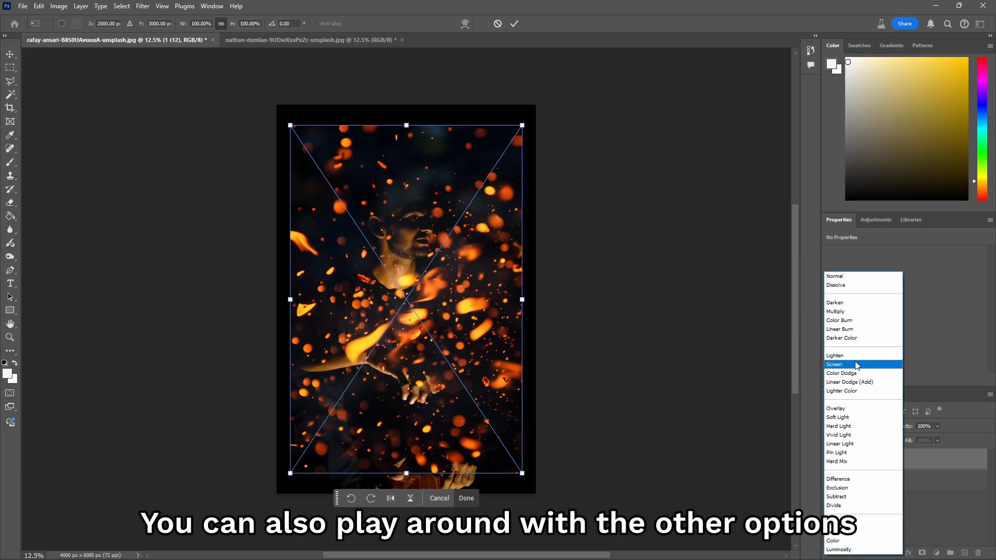
click(836, 407)
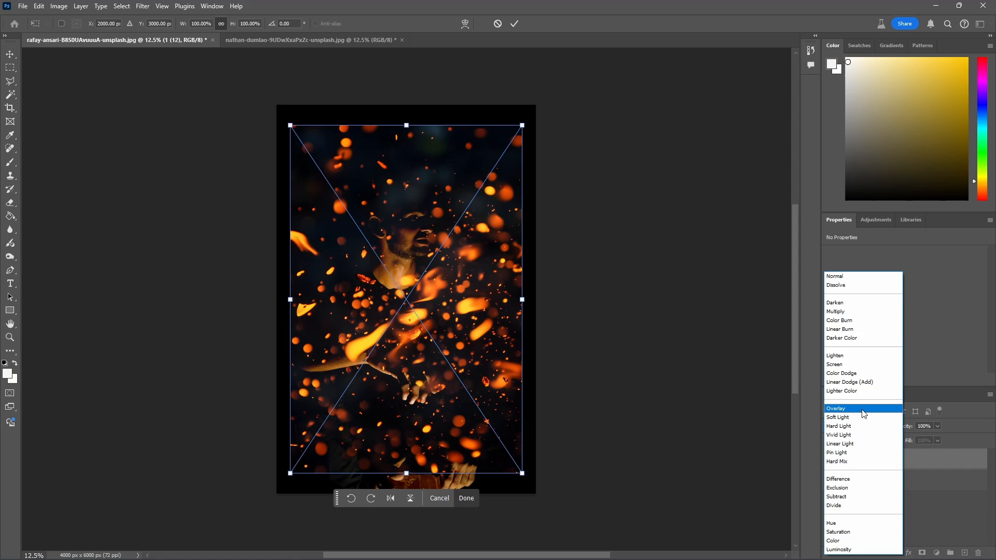
click(833, 364)
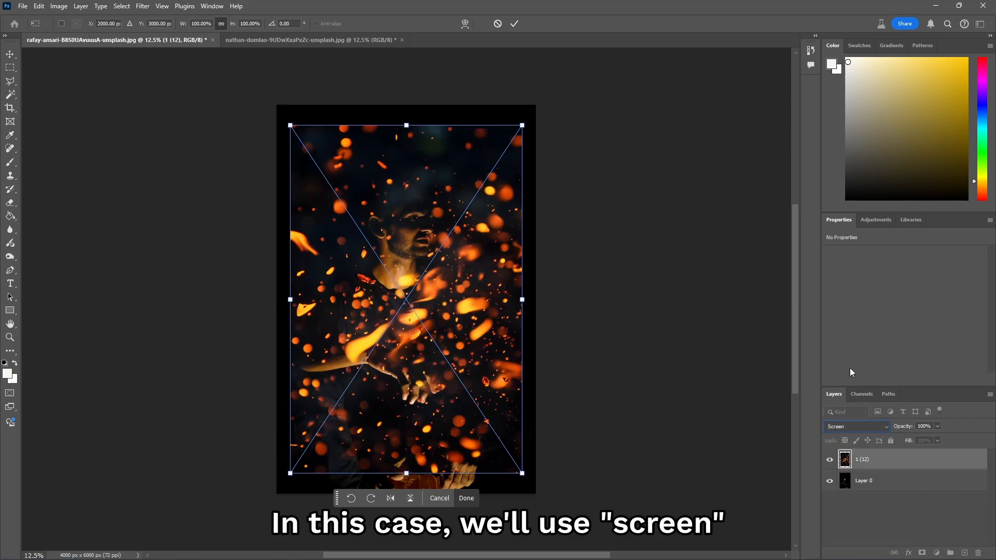
mouse_move(312, 193)
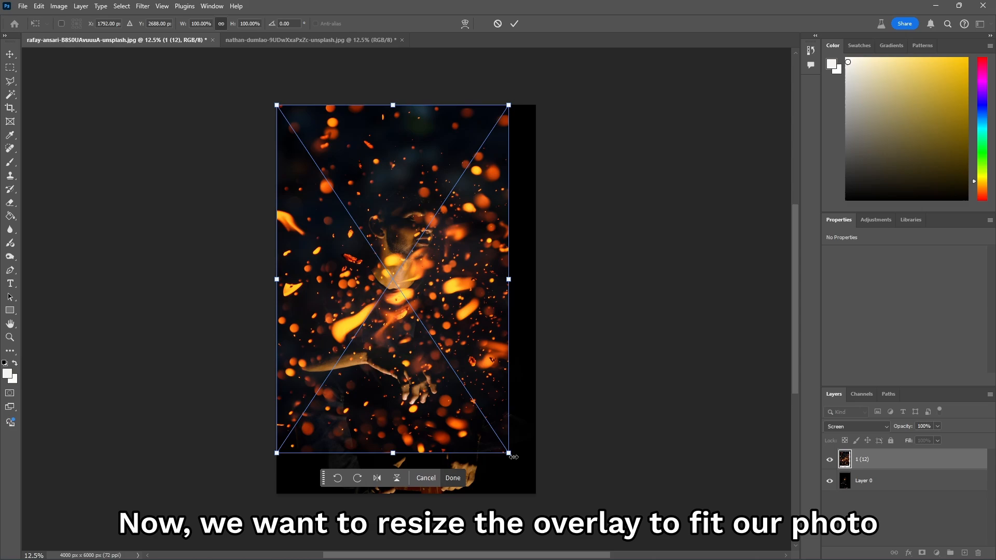
Scale the ember overlay up from a corner to fill the portrait and commit.
drag(508, 454, 534, 491)
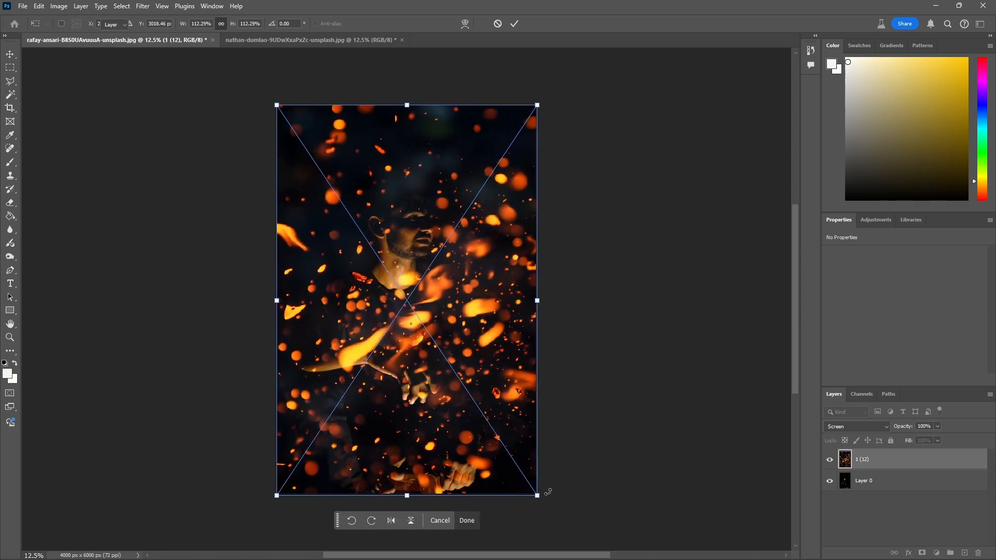
click(466, 520)
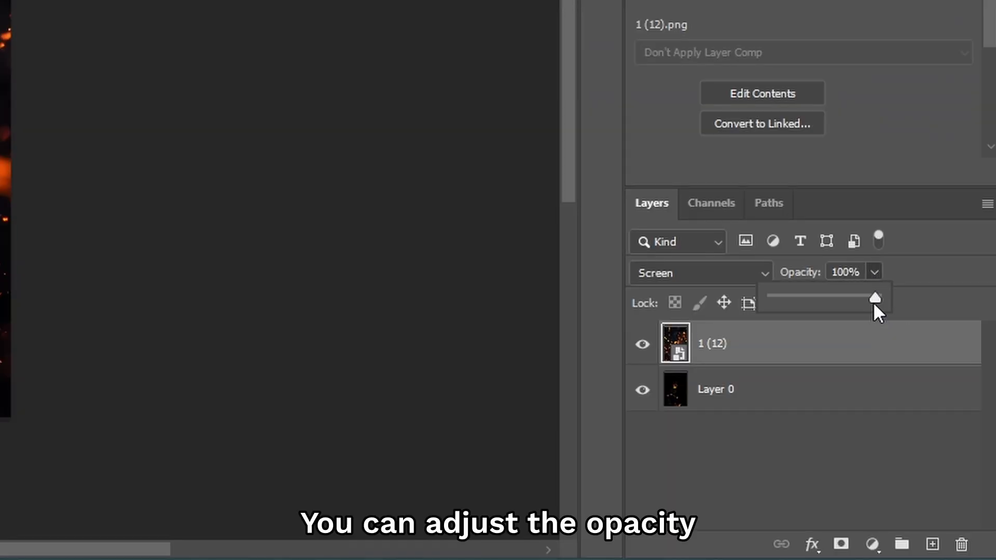
Drag the ember layer's Opacity slider down to 80%.
drag(875, 297, 854, 297)
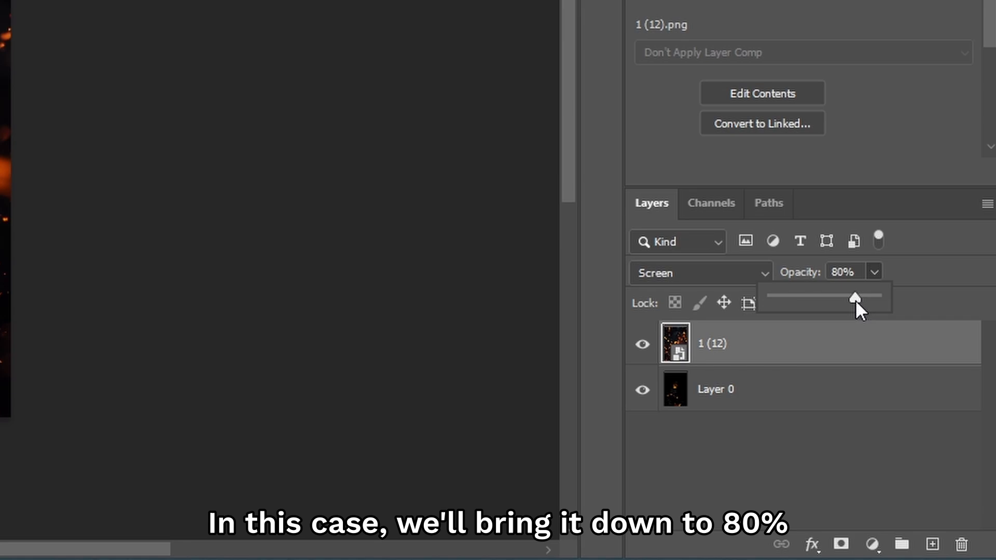
click(715, 389)
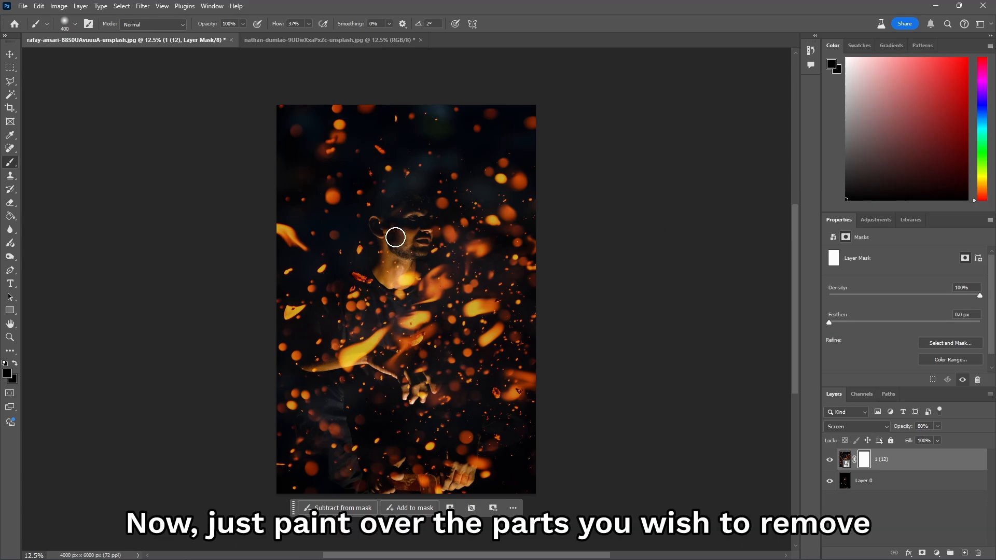
Paint black on the overlay mask across the man's face to remove sparks.
drag(395, 237, 565, 301)
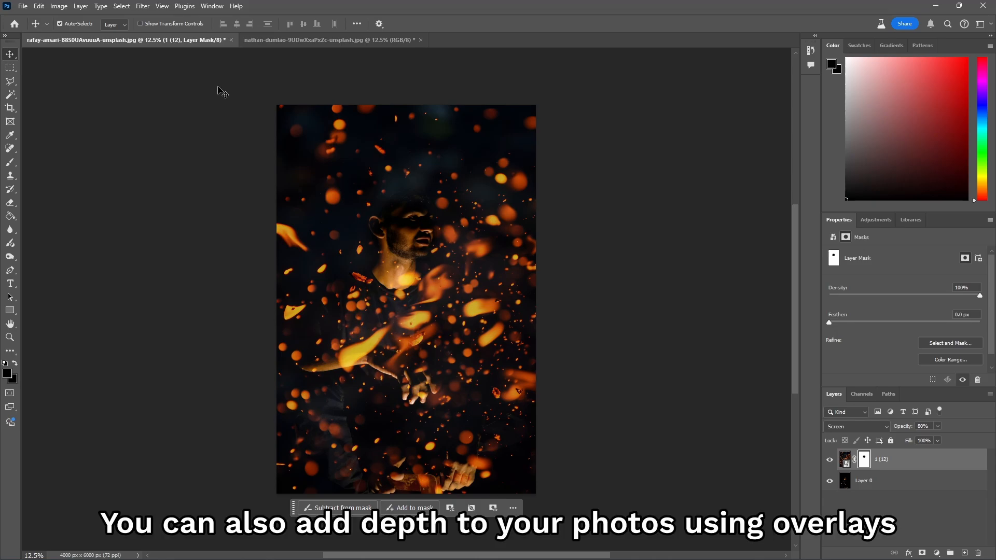
Switch to the couple's beach photo document tab.
click(327, 39)
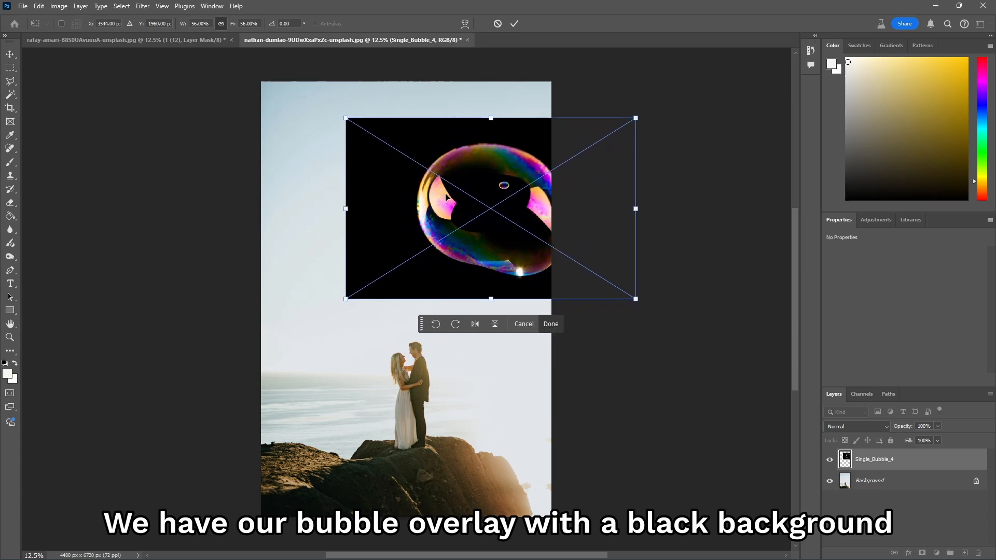
mouse_move(767, 360)
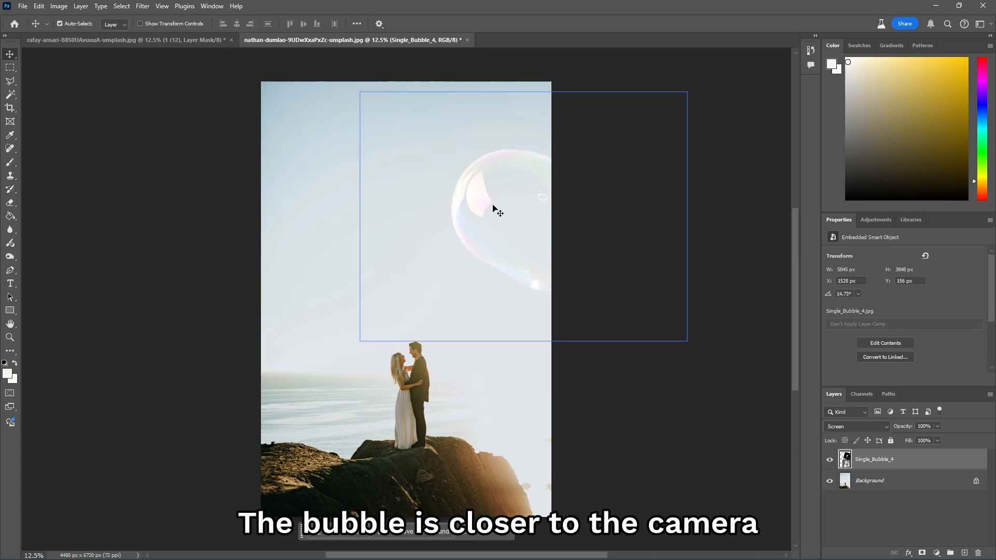
mouse_move(566, 286)
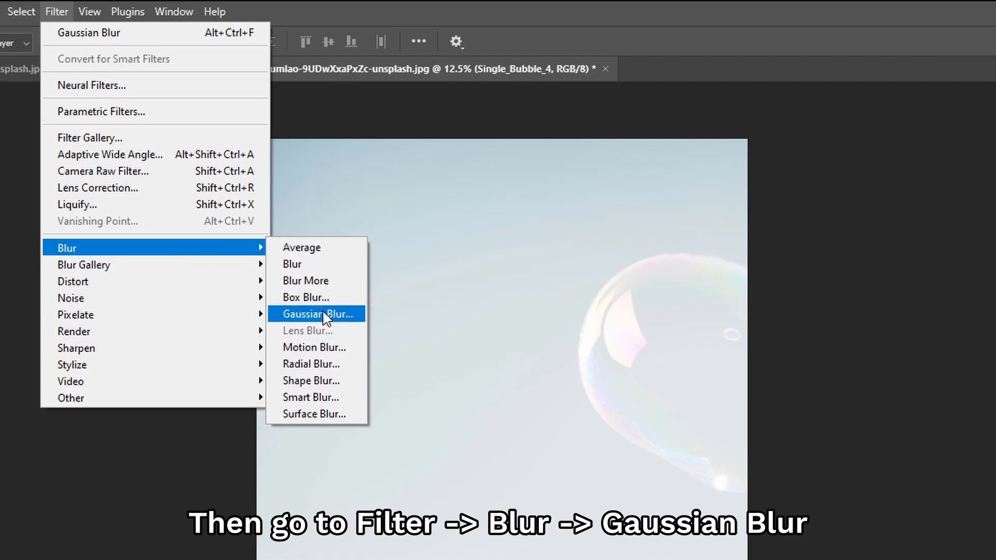
Apply Gaussian Blur to the bubble with a 36-pixel radius.
click(318, 314)
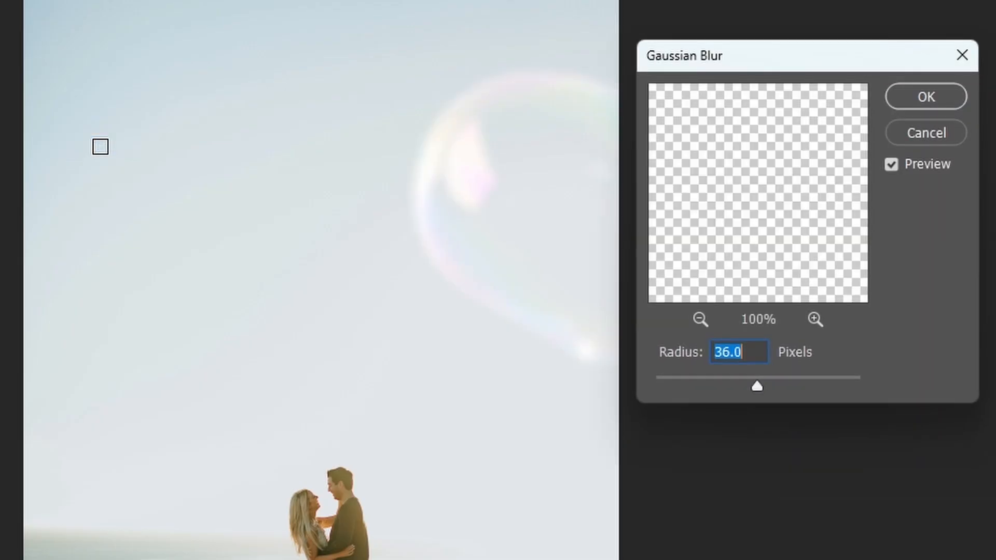
drag(755, 385, 727, 385)
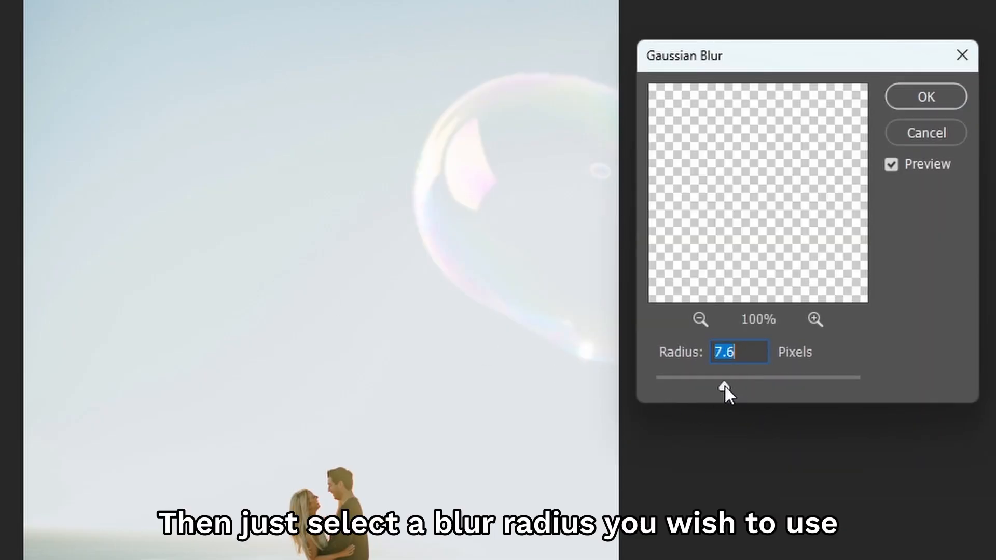
drag(727, 378, 753, 378)
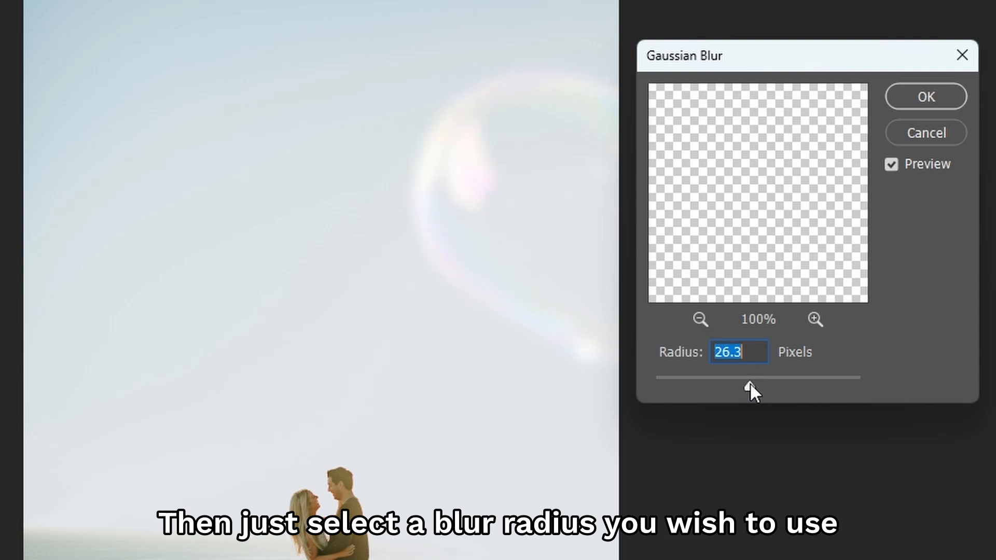
drag(752, 379, 759, 390)
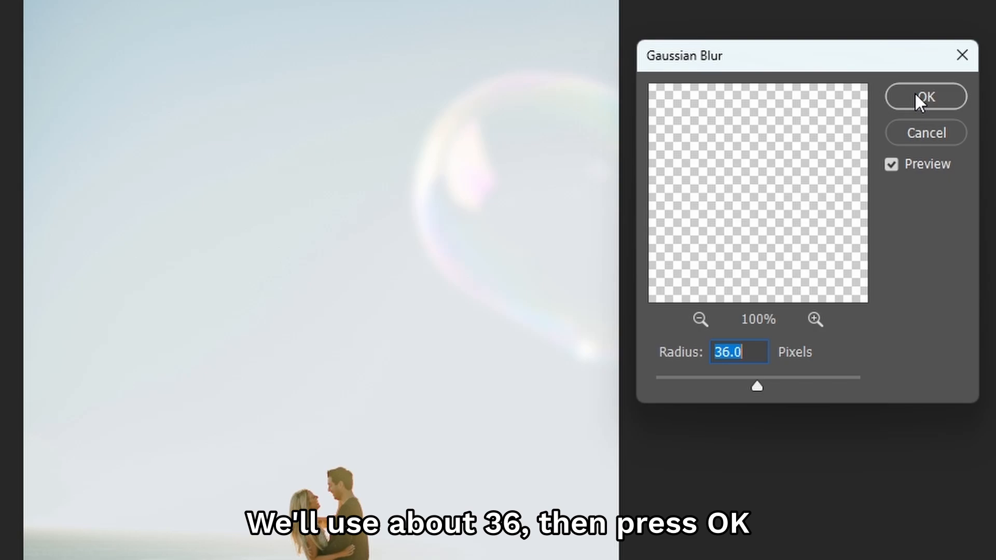
click(924, 96)
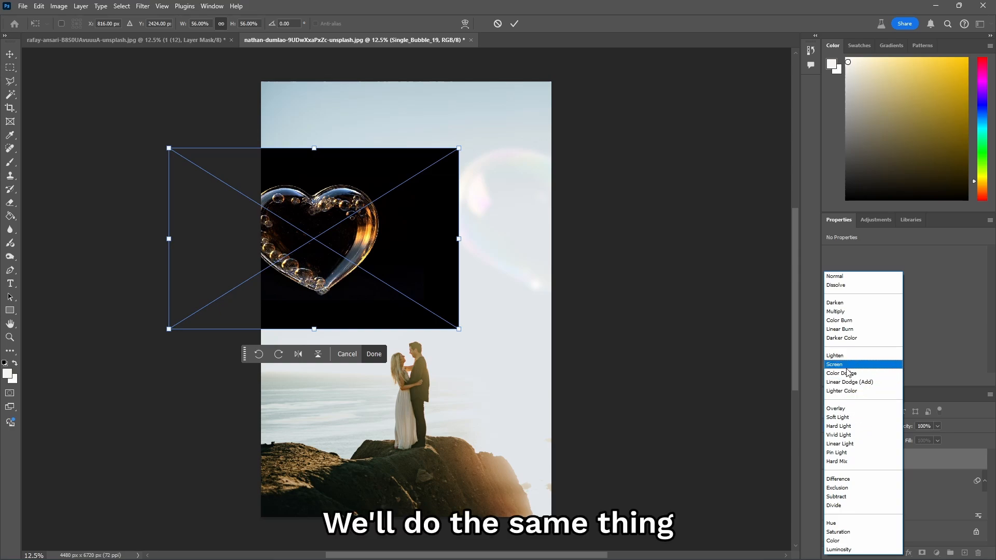
Screen-blend the heart bubble, shrink it beside the couple, and commit.
click(834, 364)
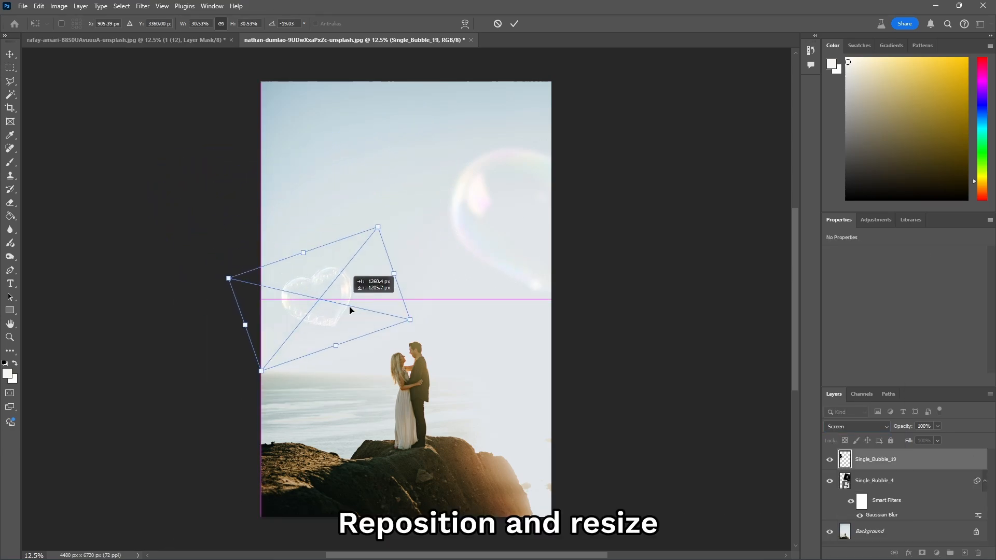
drag(349, 298, 413, 362)
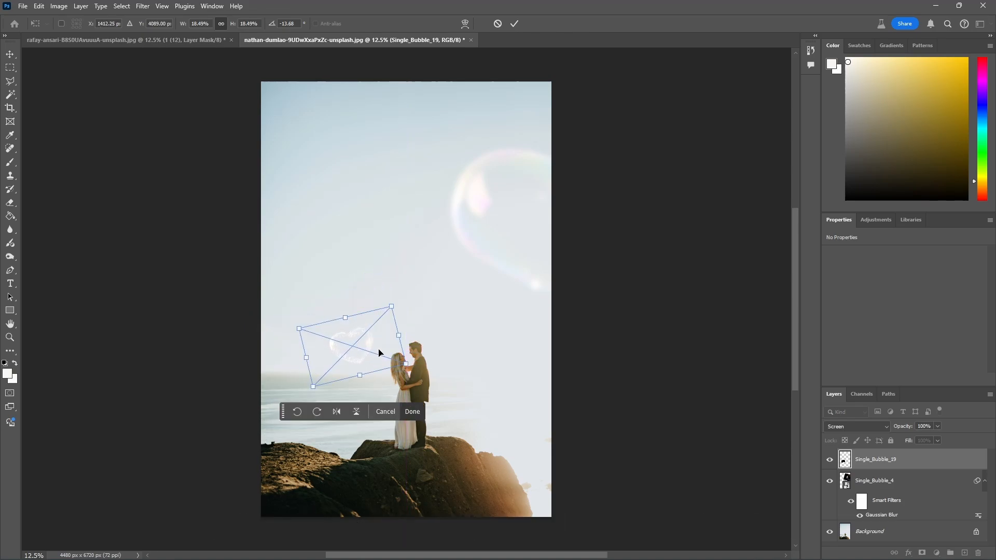
click(411, 411)
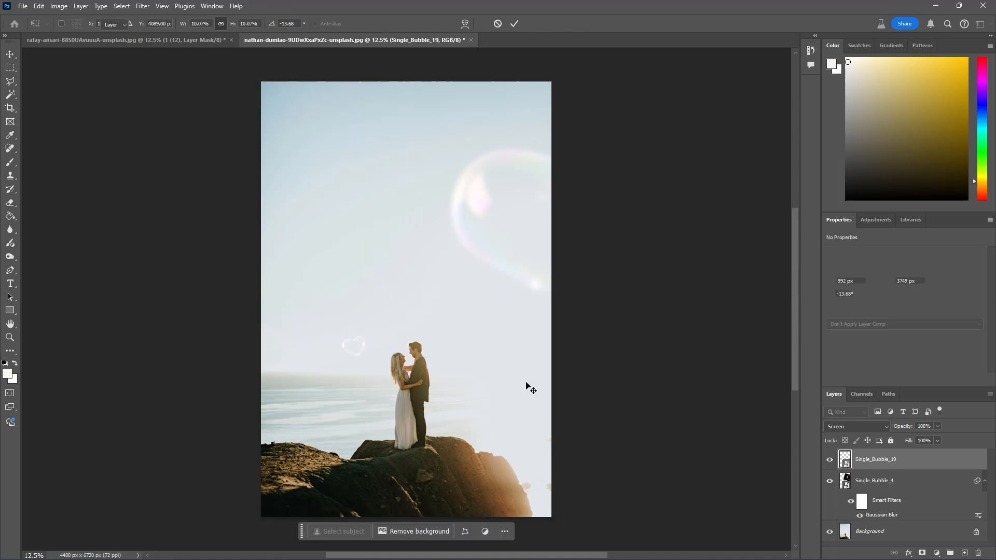